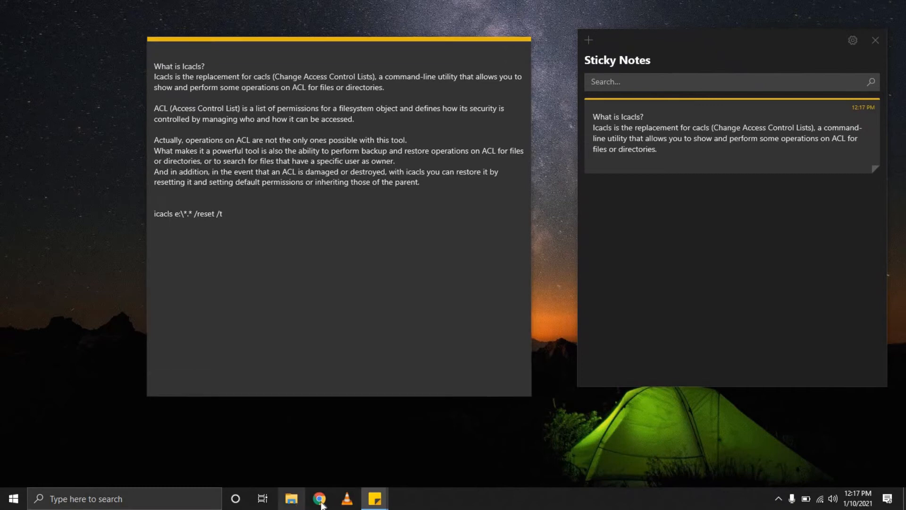
- Bring up the Properties of drive Conan1 4TB (F:) from File Explorer's navigation pane
{"action": "left_click", "coordinate": [291, 498]}
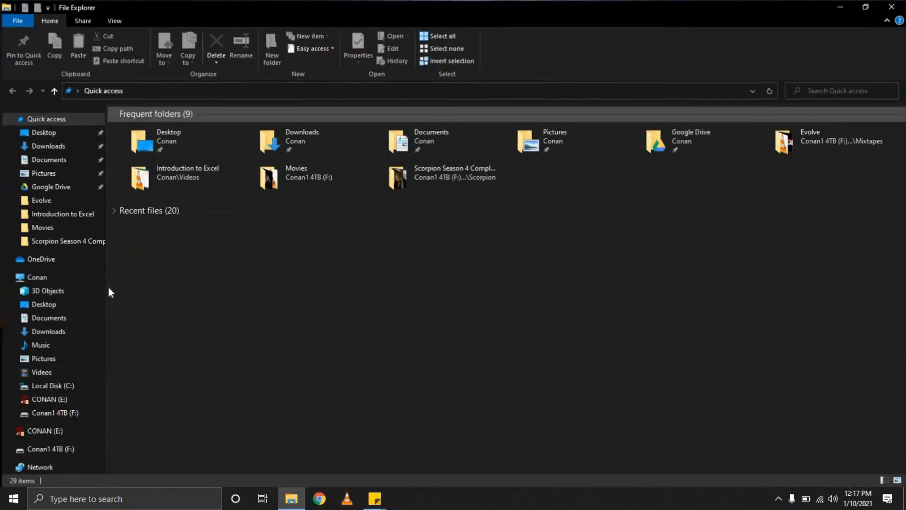
{"action": "right_click", "coordinate": [44, 413]}
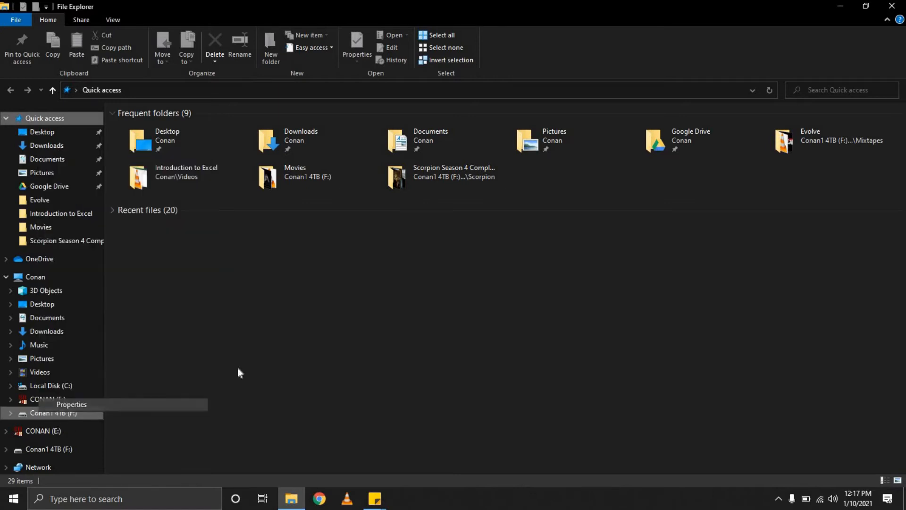
{"action": "left_click", "coordinate": [72, 404]}
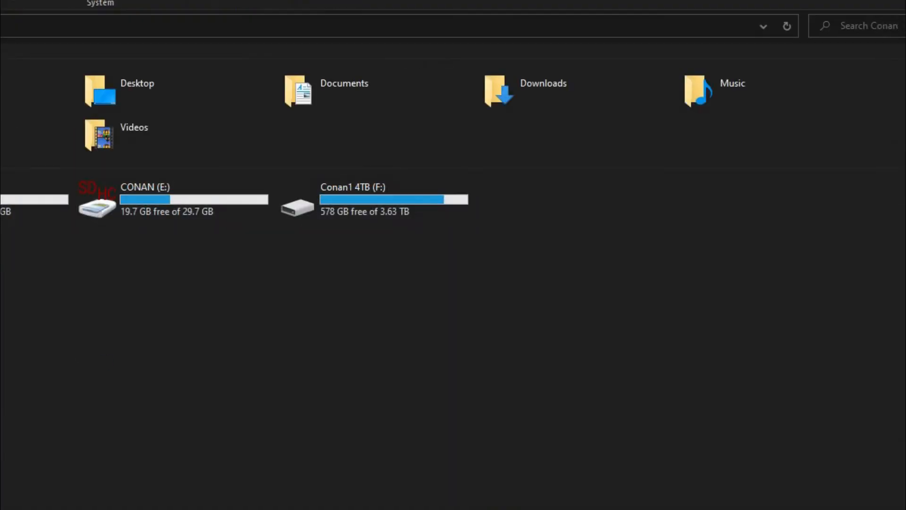
{"action": "mouse_move", "coordinate": [570, 292]}
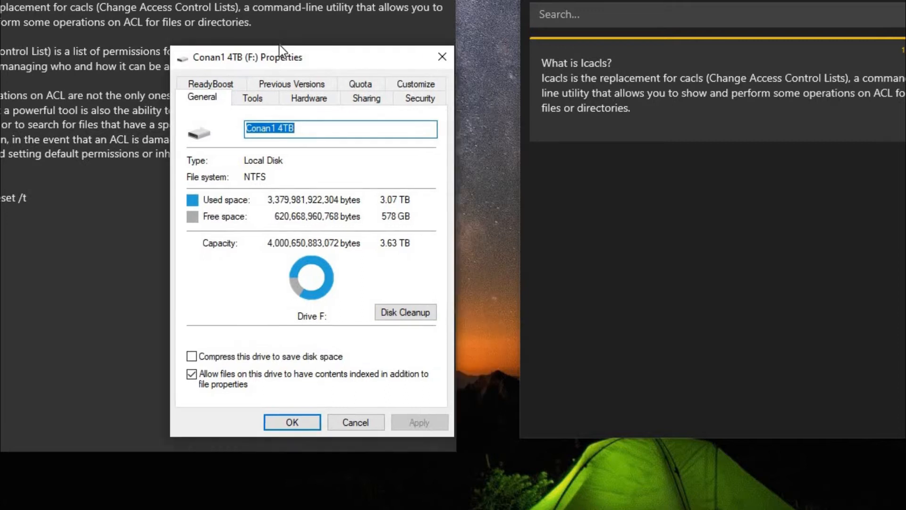
- Reach the editable Permissions window from drive F:'s Security settings
{"action": "left_click", "coordinate": [419, 97]}
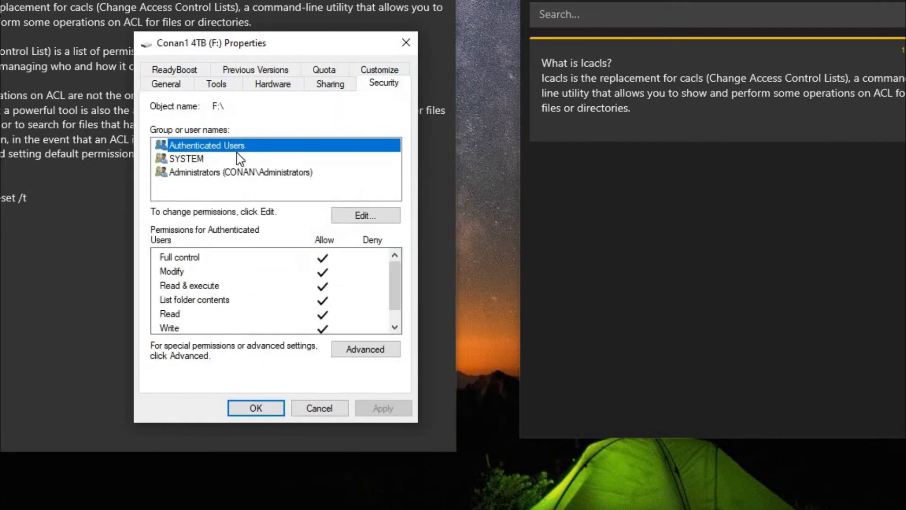
{"action": "mouse_move", "coordinate": [317, 230]}
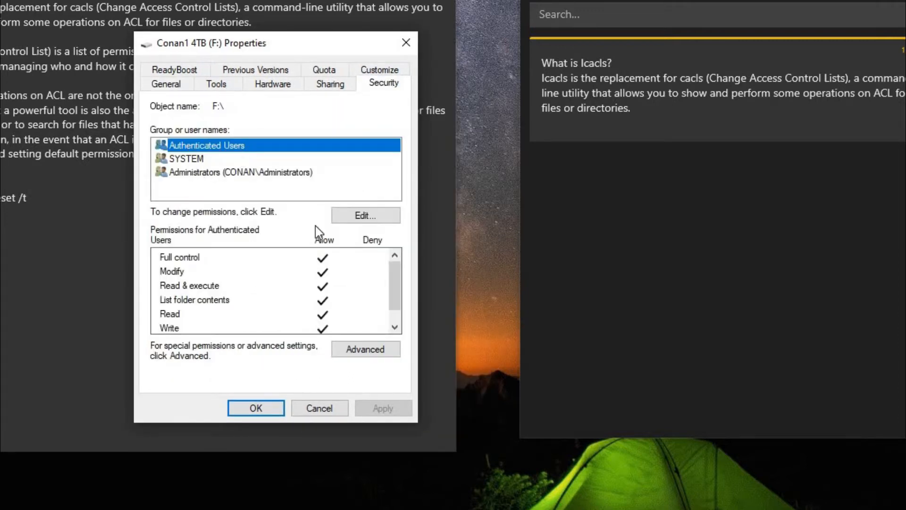
{"action": "mouse_move", "coordinate": [343, 251]}
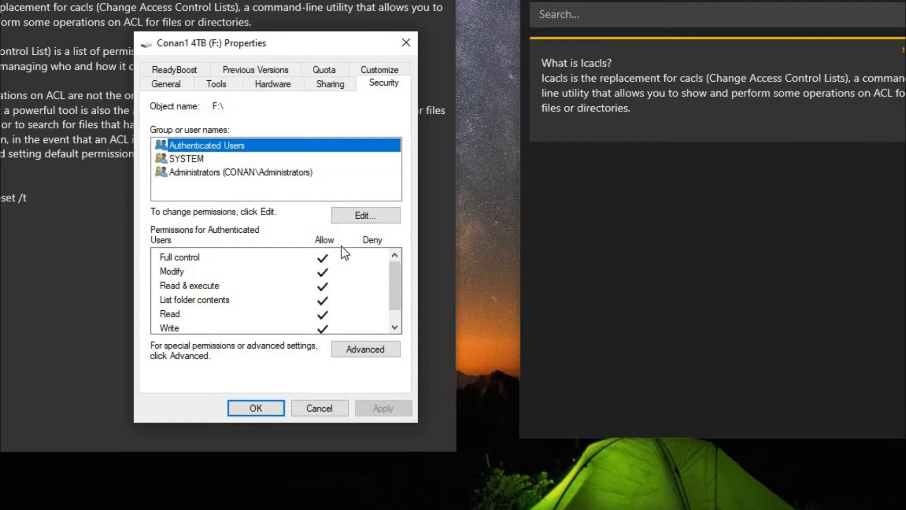
{"action": "left_click", "coordinate": [365, 215]}
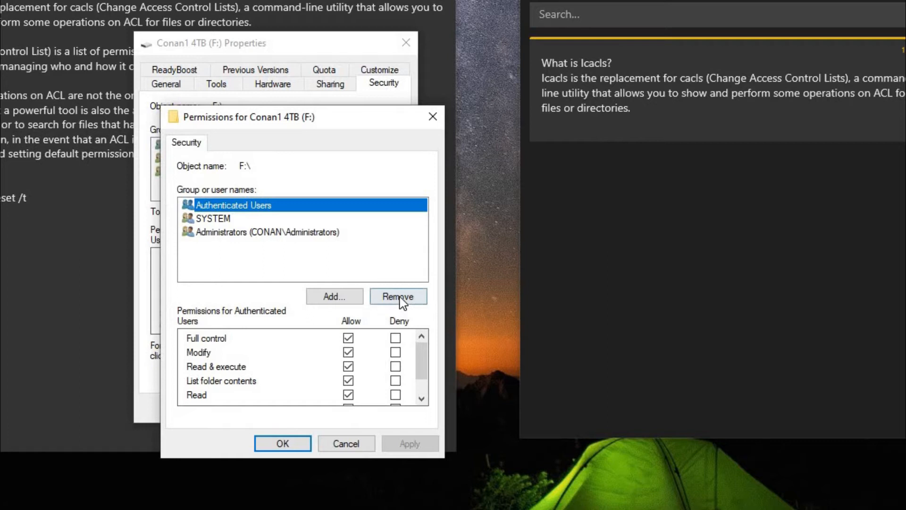
- Remove Authenticated Users from drive F:, continuing past the access-denied errors, and close Properties
{"action": "left_click", "coordinate": [397, 296]}
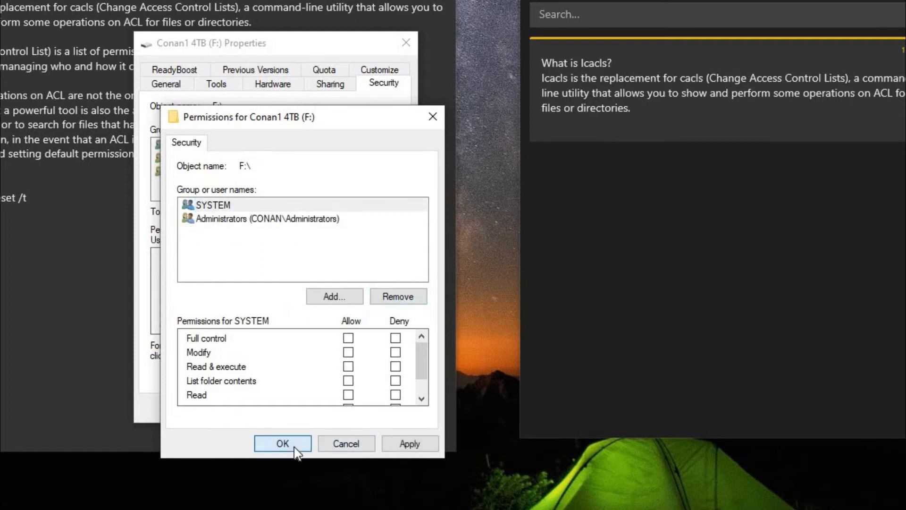
{"action": "left_click", "coordinate": [282, 444]}
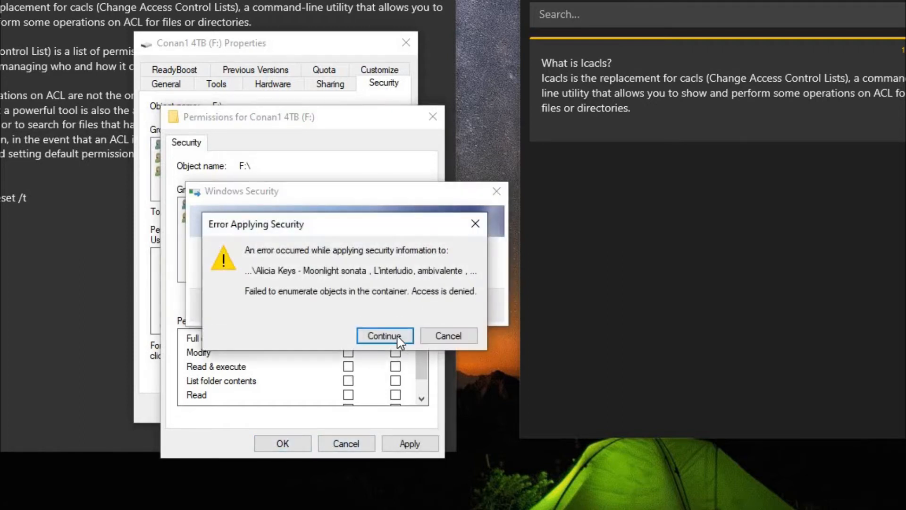
{"action": "left_click", "coordinate": [384, 336]}
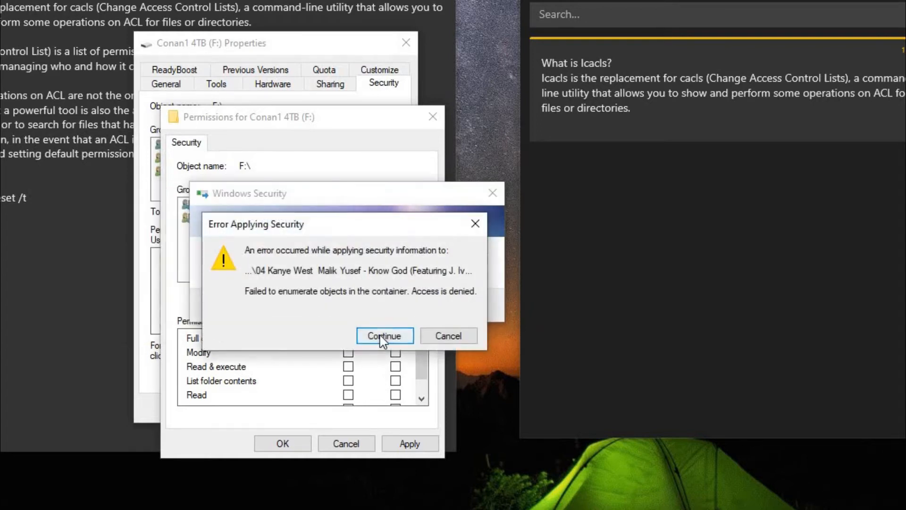
{"action": "left_click", "coordinate": [384, 335]}
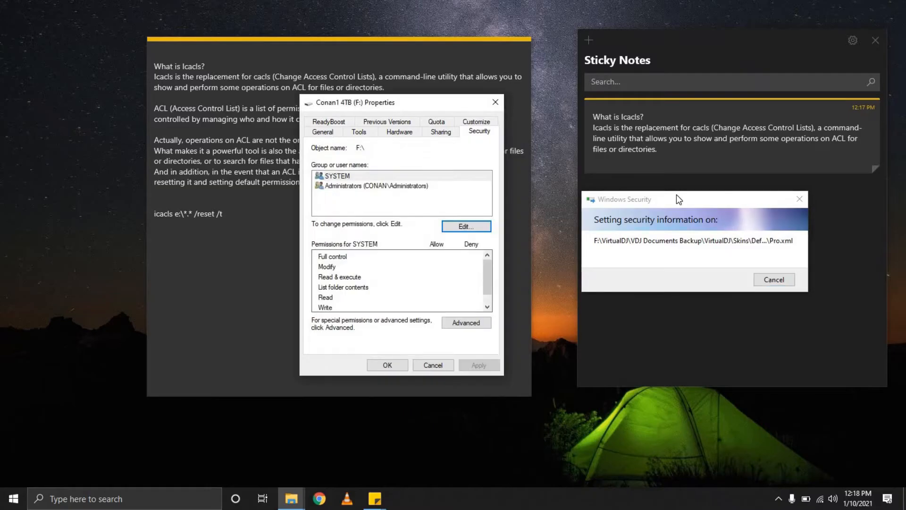
{"action": "left_click", "coordinate": [387, 364]}
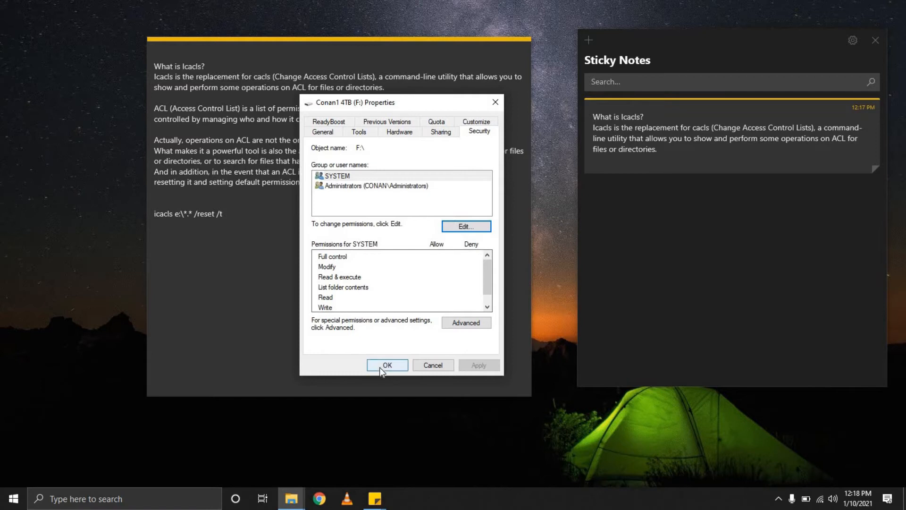
{"action": "left_click", "coordinate": [387, 364]}
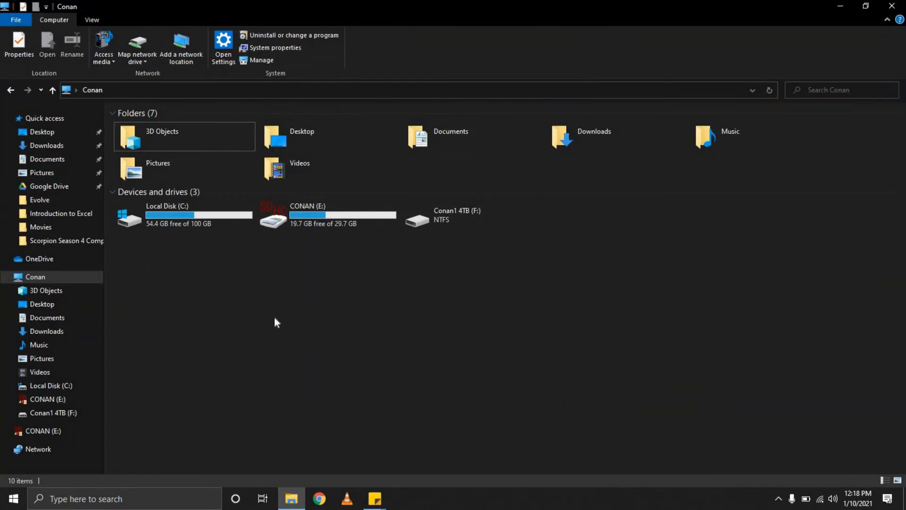
{"action": "left_click", "coordinate": [456, 214]}
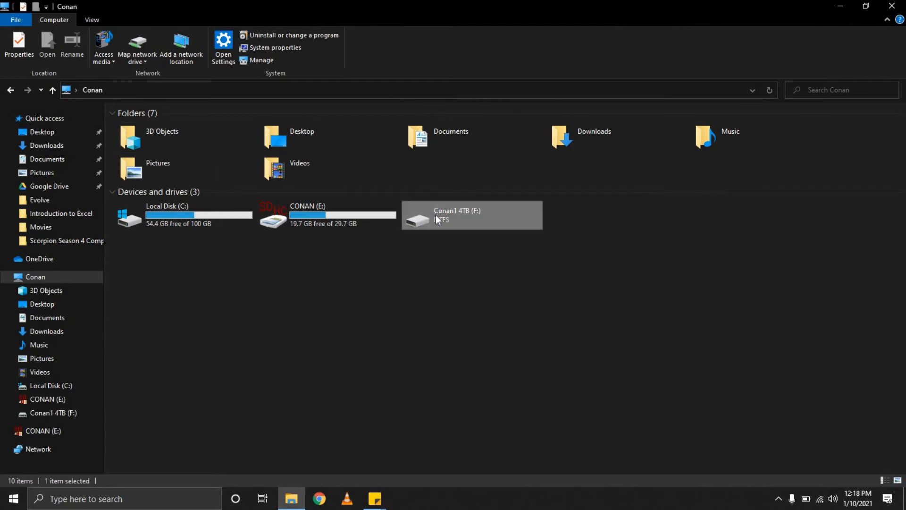
{"action": "double_click", "coordinate": [471, 214]}
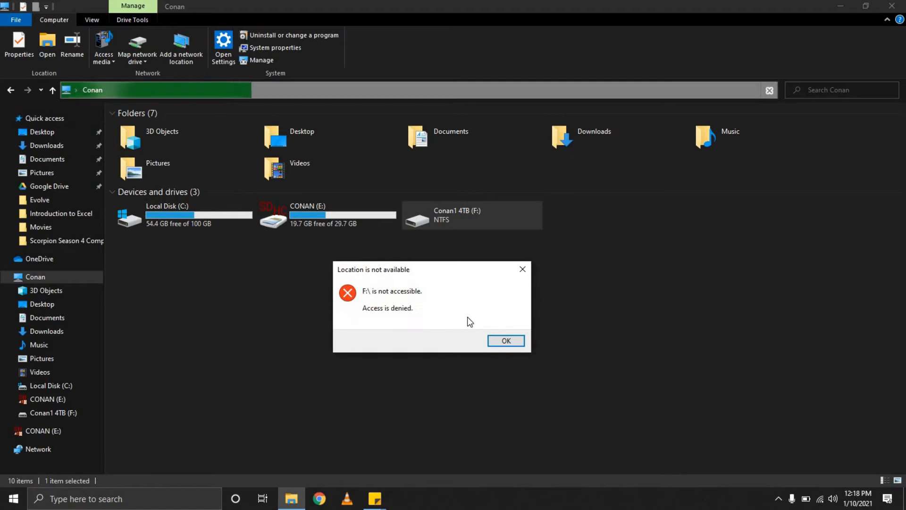
{"action": "mouse_move", "coordinate": [403, 291]}
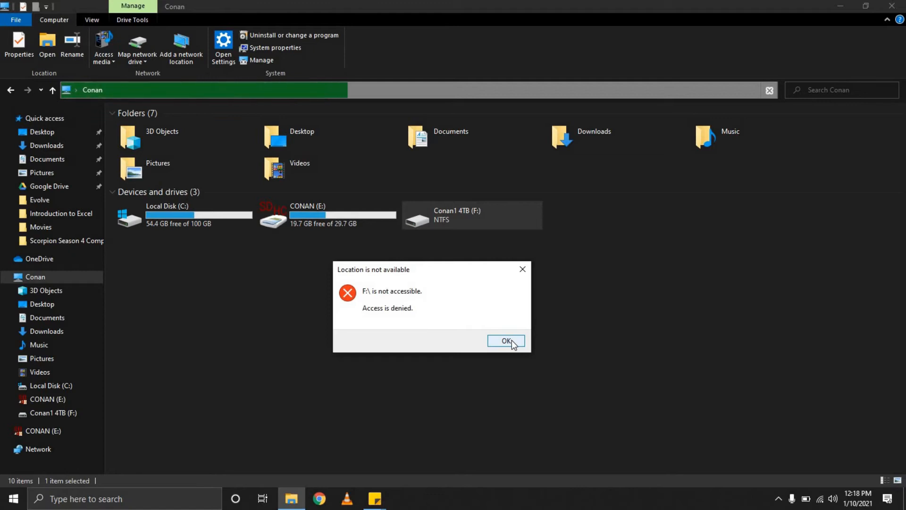
{"action": "left_click", "coordinate": [505, 341]}
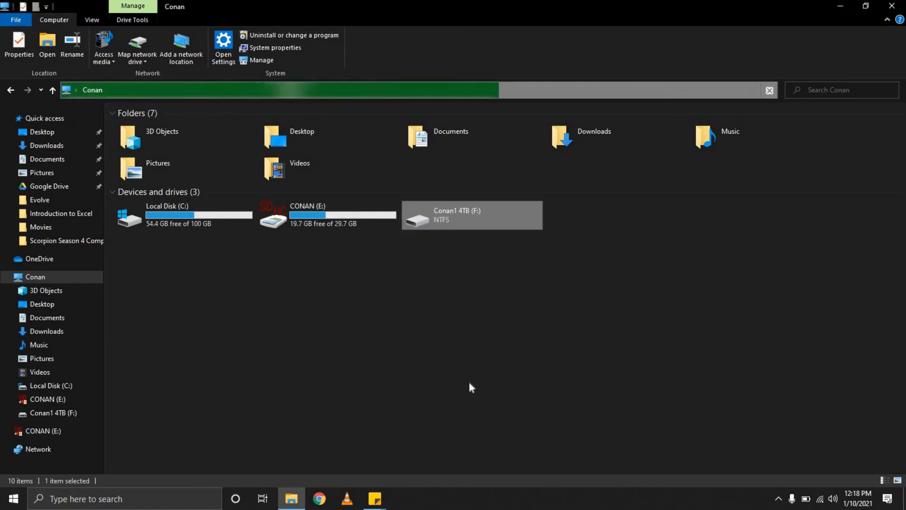
- Return to drive F:'s Security settings, now showing only SYSTEM and Administrators
{"action": "right_click", "coordinate": [471, 214]}
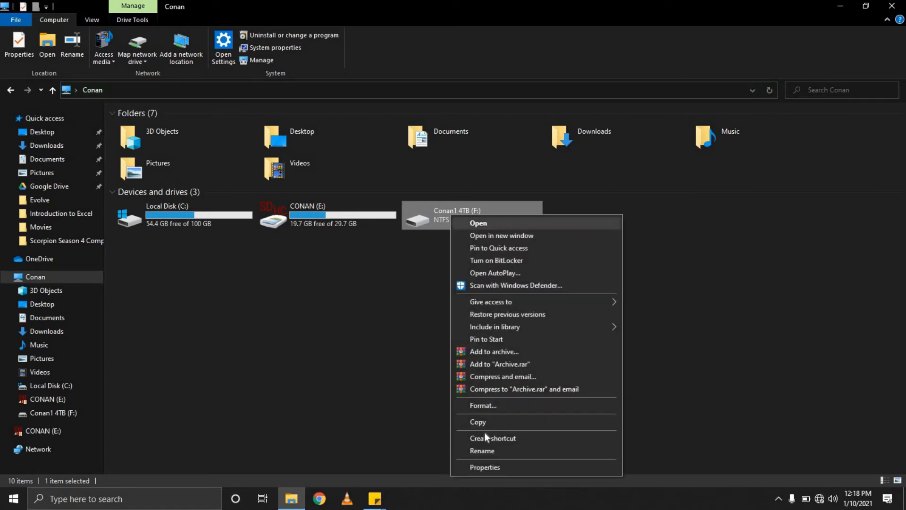
{"action": "left_click", "coordinate": [485, 466]}
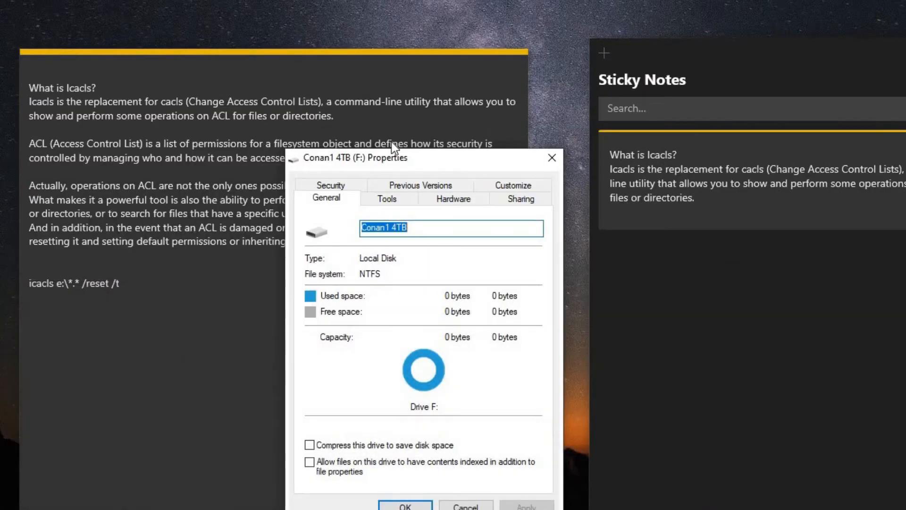
{"action": "left_click_drag", "start_coordinate": [356, 158], "coordinate": [266, 103]}
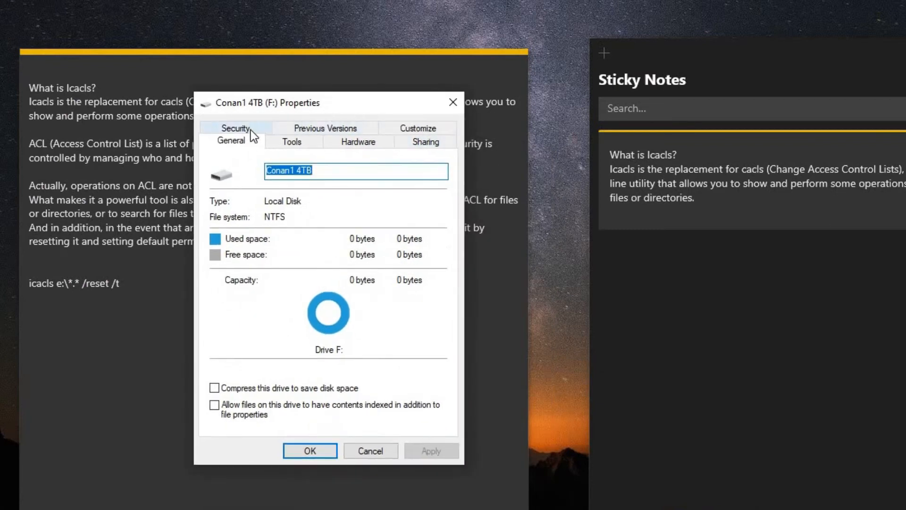
{"action": "left_click", "coordinate": [236, 128]}
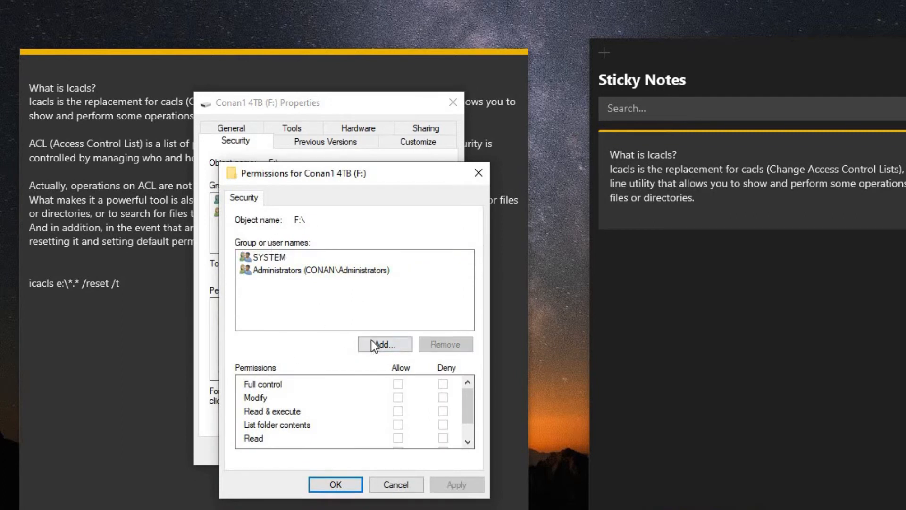
- Start adding a group to drive F: and switch to the Advanced user and group search
{"action": "left_click", "coordinate": [384, 345]}
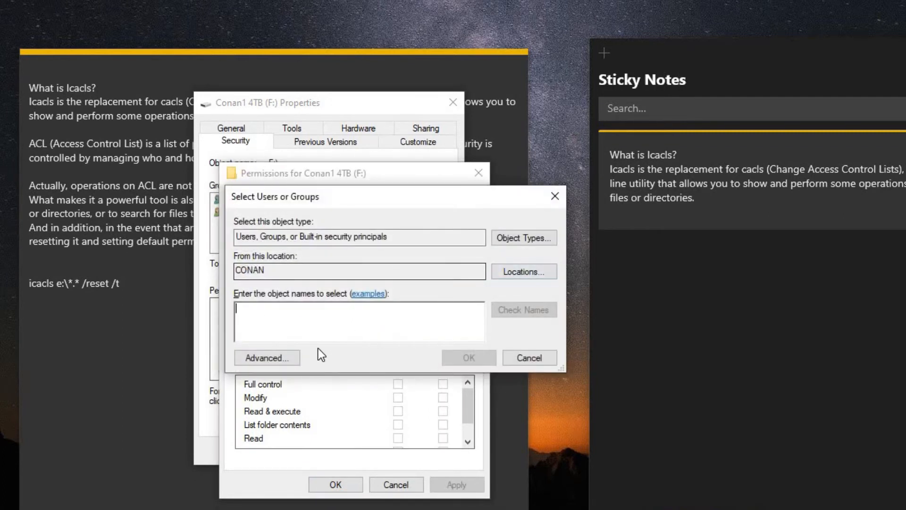
{"action": "left_click", "coordinate": [266, 356]}
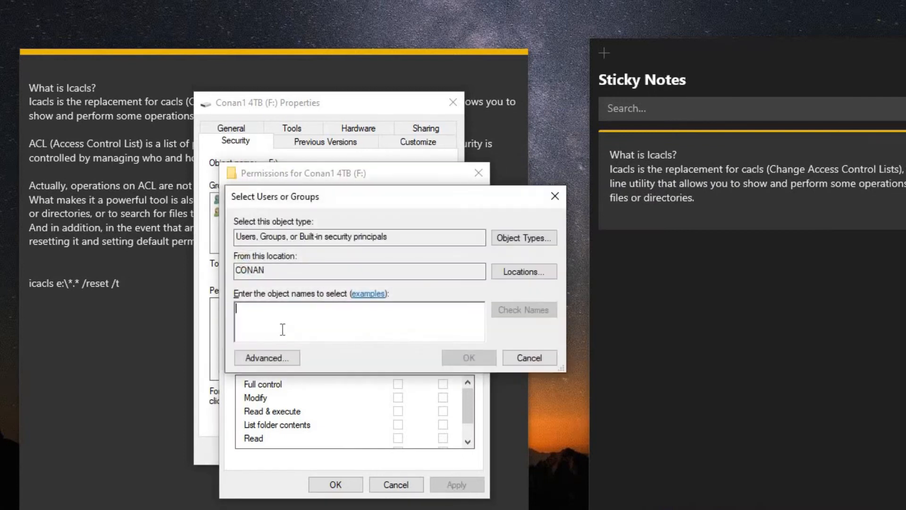
{"action": "left_click", "coordinate": [266, 356]}
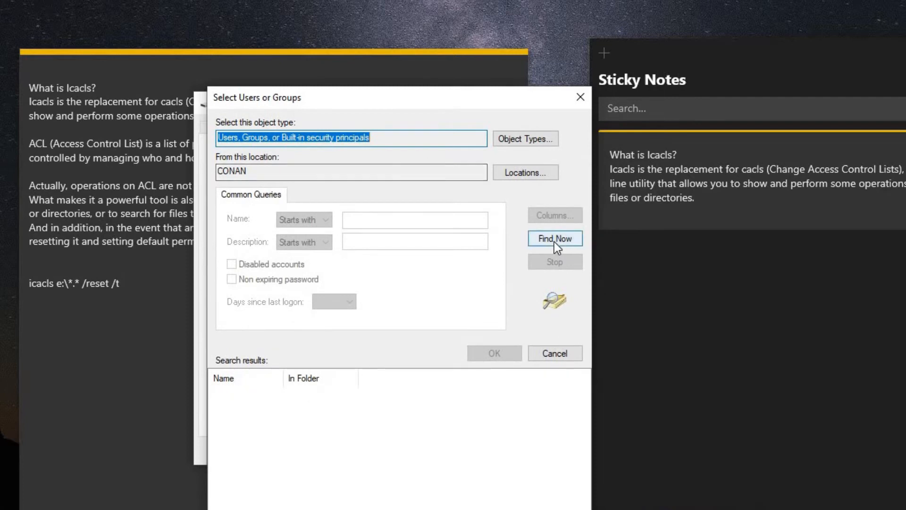
- Run Find Now and choose Authenticated Users from the search results
{"action": "left_click", "coordinate": [554, 238]}
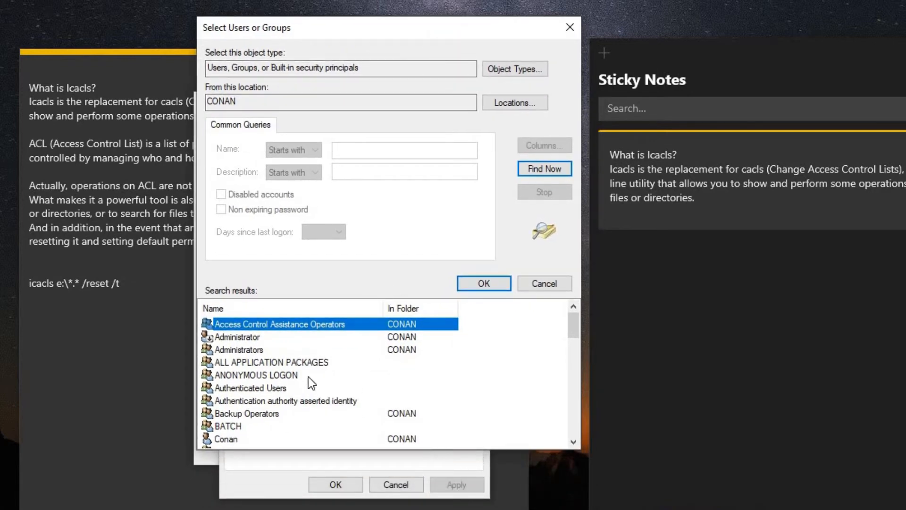
{"action": "scroll", "scroll_direction": "down", "scroll_amount": 3}
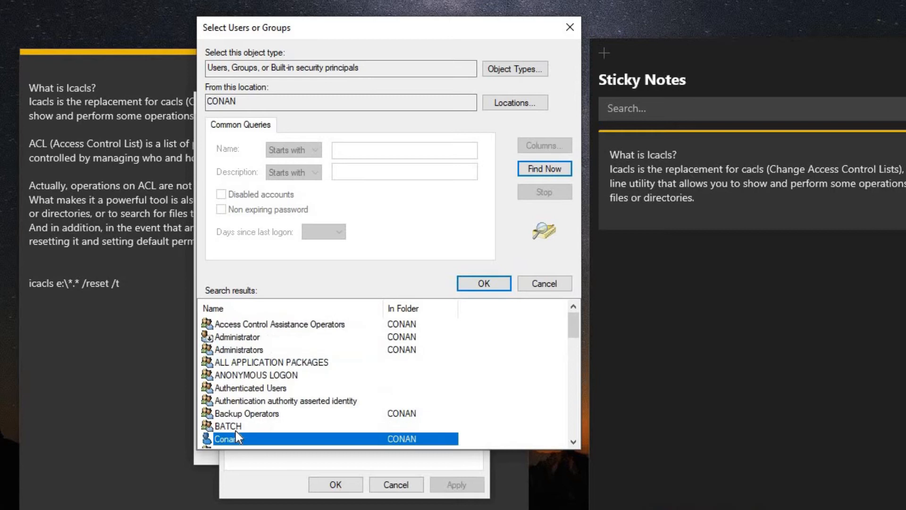
{"action": "left_click", "coordinate": [260, 388]}
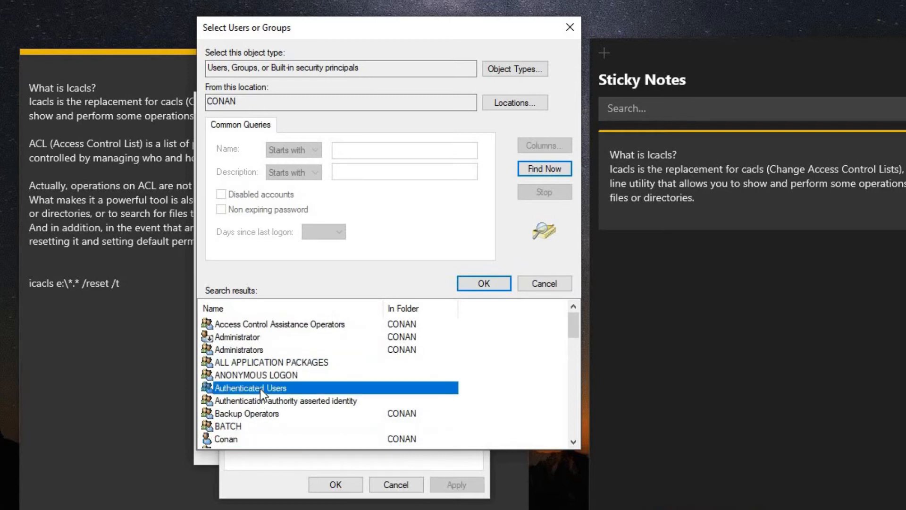
{"action": "mouse_move", "coordinate": [262, 398]}
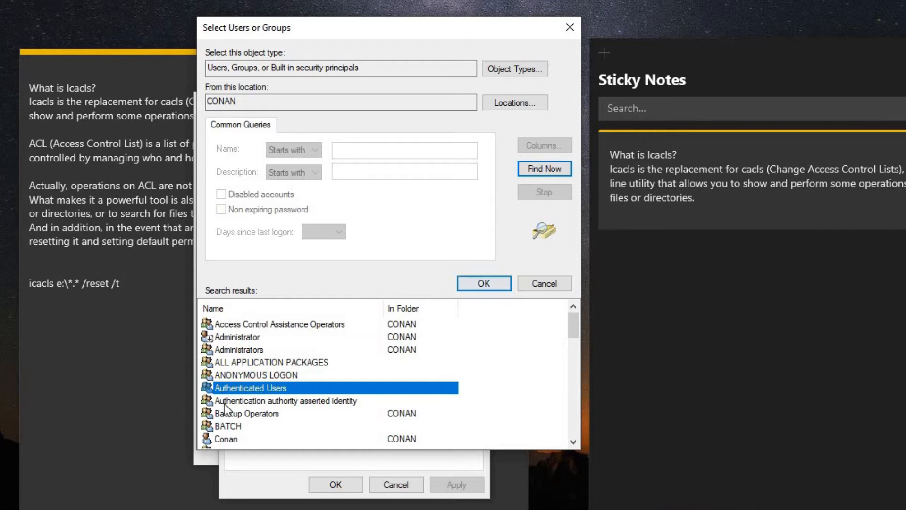
{"action": "mouse_move", "coordinate": [243, 364]}
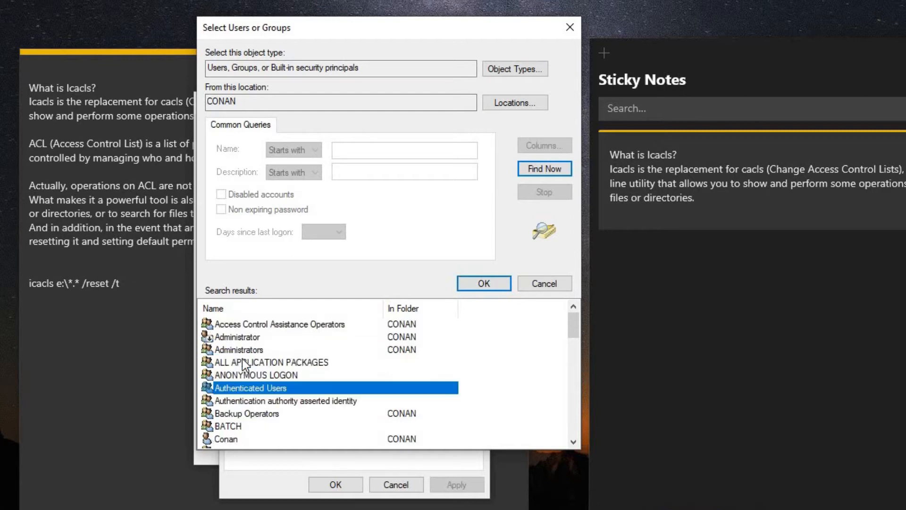
{"action": "scroll", "scroll_direction": "down", "scroll_amount": 3}
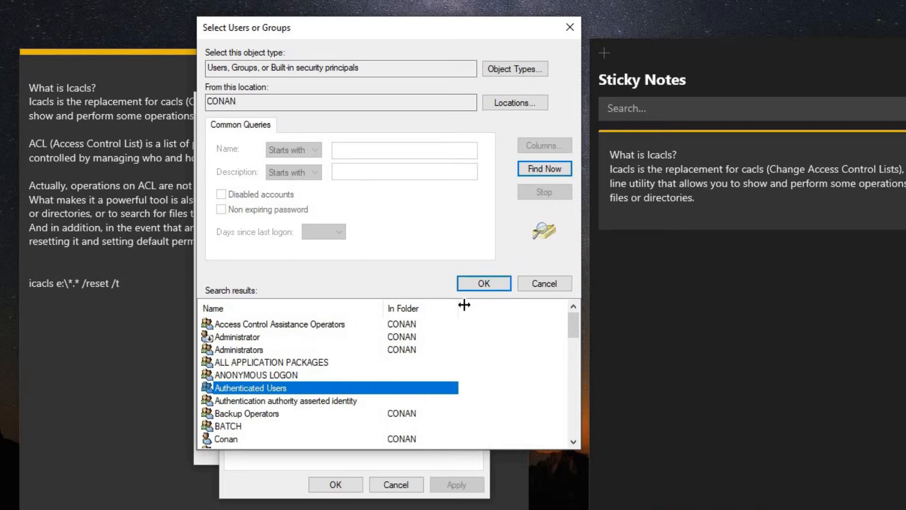
{"action": "left_click", "coordinate": [484, 283]}
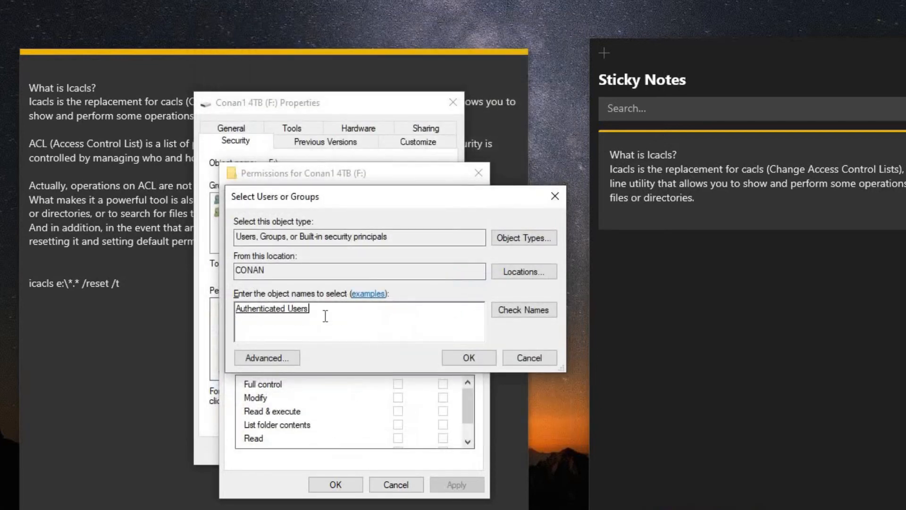
- Add Authenticated Users to drive F: with Allow Full control and apply it
{"action": "left_click", "coordinate": [468, 356]}
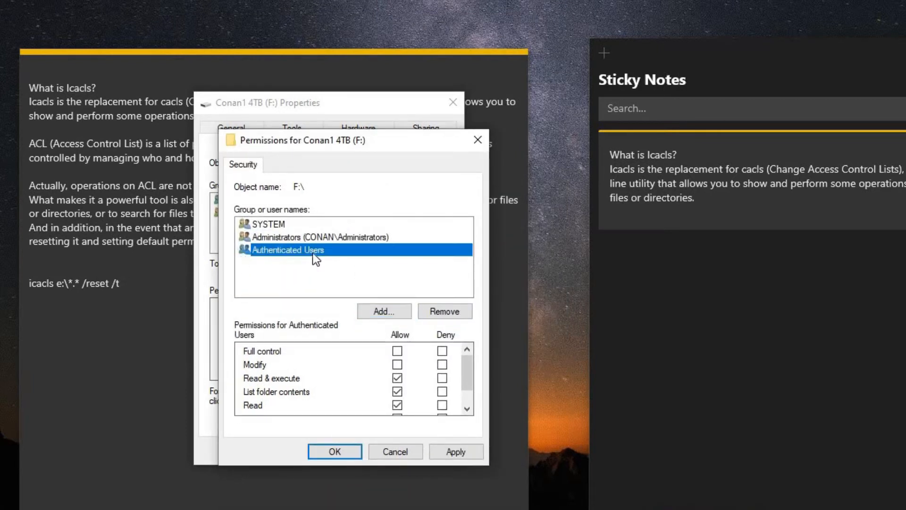
{"action": "left_click", "coordinate": [397, 377]}
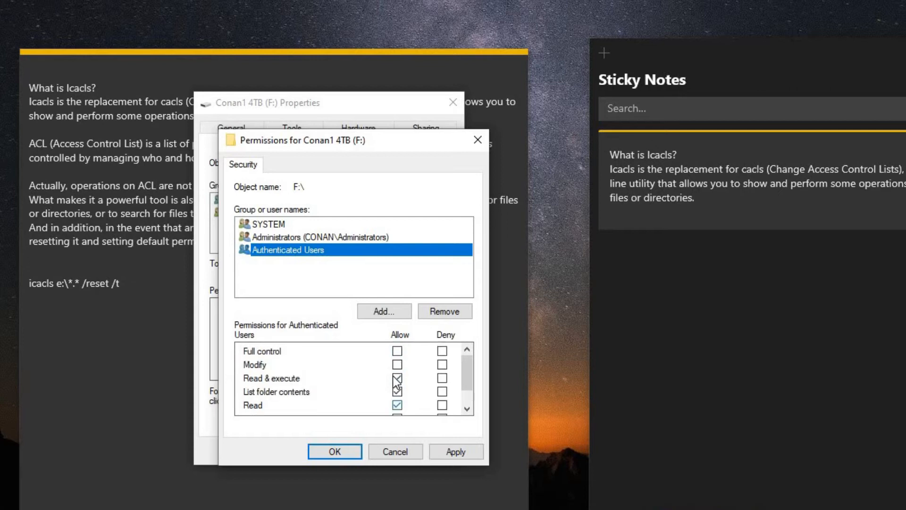
{"action": "left_click", "coordinate": [397, 351]}
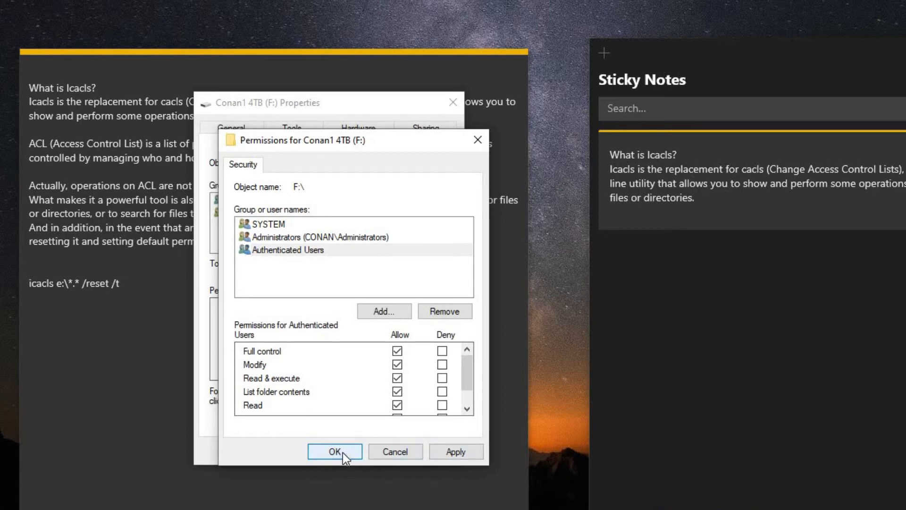
{"action": "left_click", "coordinate": [334, 451]}
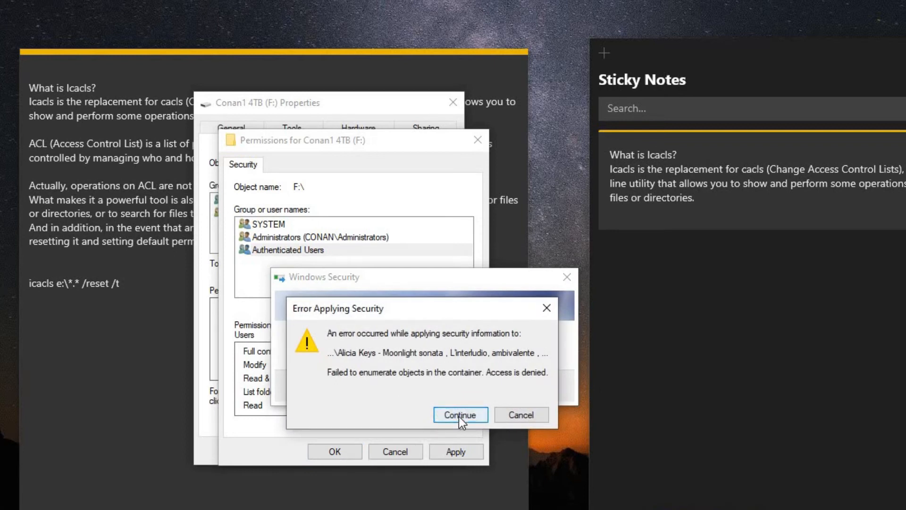
- Continue past the Error Applying Security prompts until Properties returns
{"action": "left_click", "coordinate": [459, 415]}
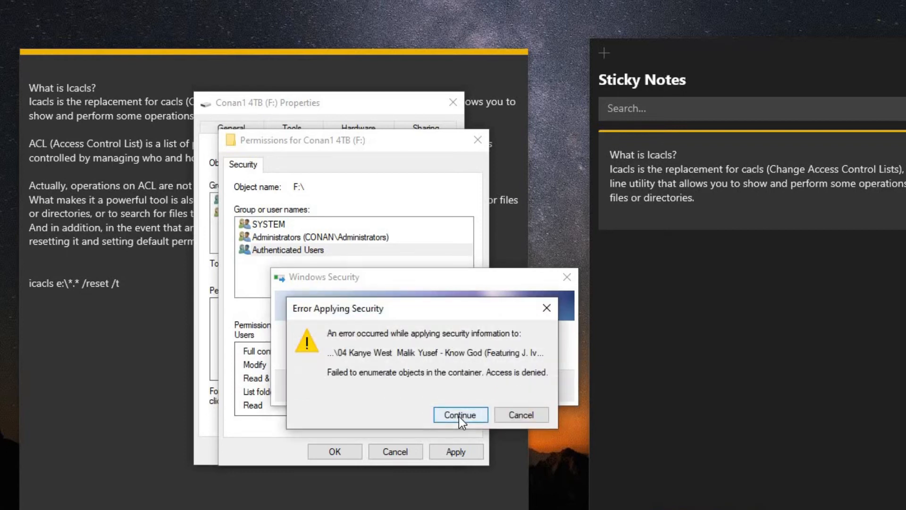
{"action": "left_click", "coordinate": [459, 414]}
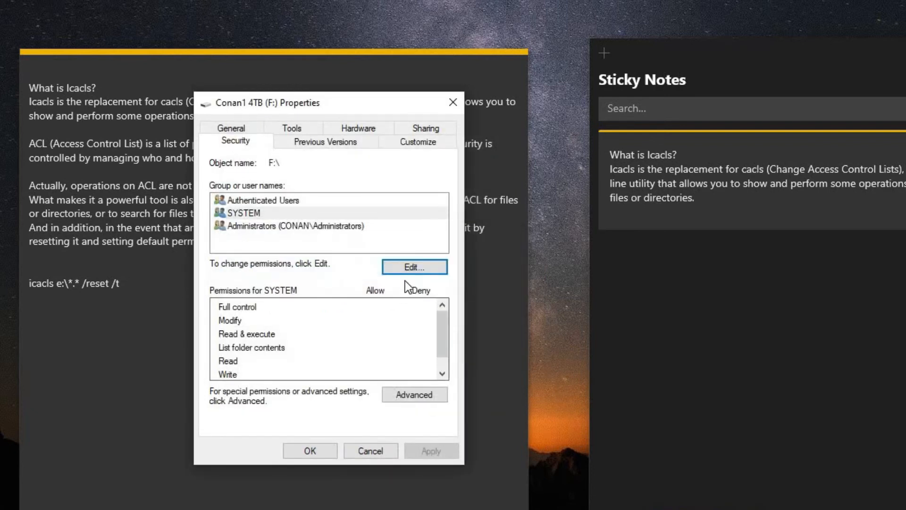
{"action": "mouse_move", "coordinate": [407, 289]}
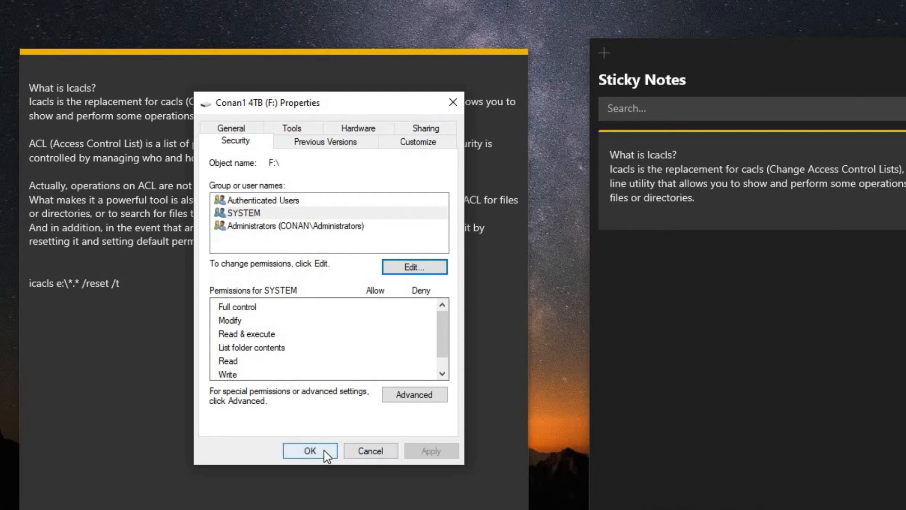
- Confirm Authenticated Users shows Full control on F:, then bring up the Sticky Notes icacls note
{"action": "left_click", "coordinate": [263, 200]}
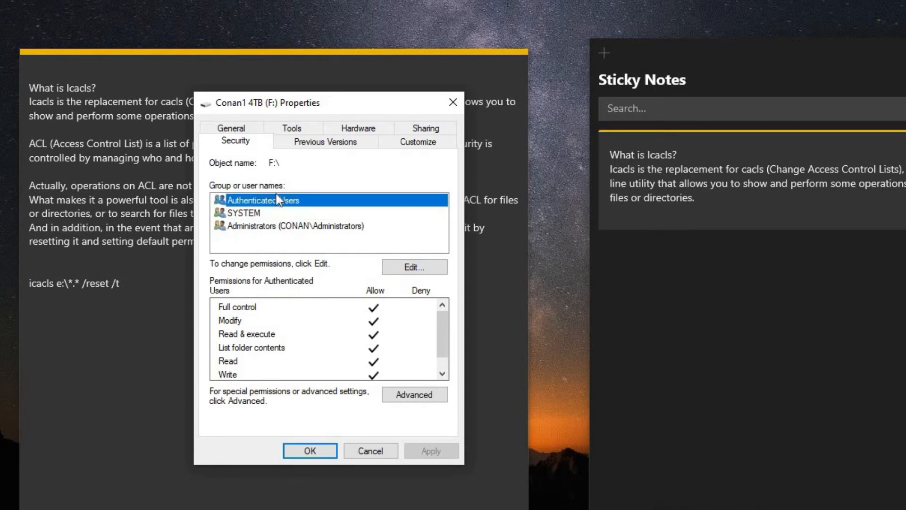
{"action": "mouse_move", "coordinate": [324, 340]}
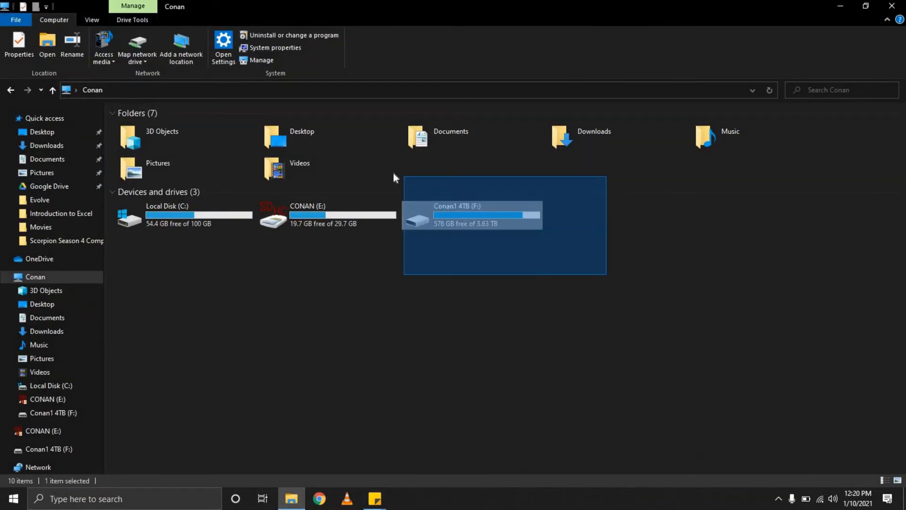
{"action": "left_click", "coordinate": [457, 281]}
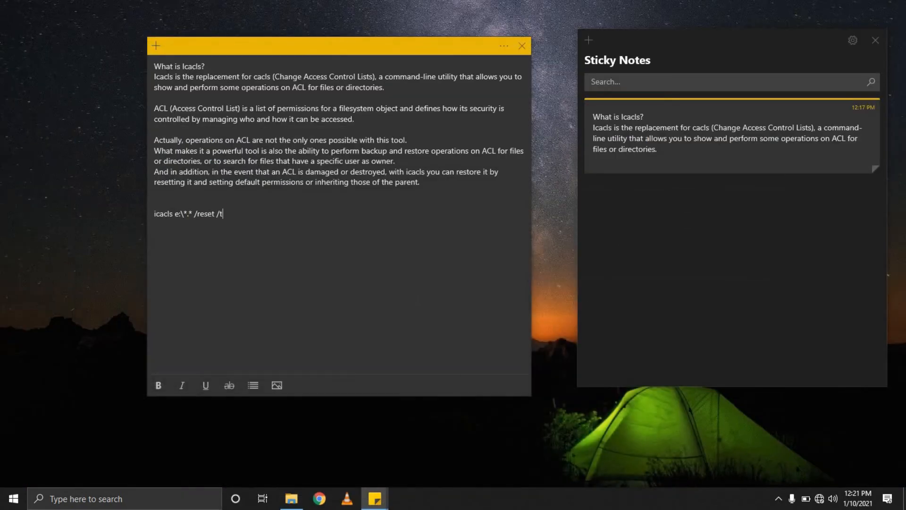
- Select the whole icacls reset command line and bring up the Start system tools menu
{"action": "triple_click", "coordinate": [187, 213]}
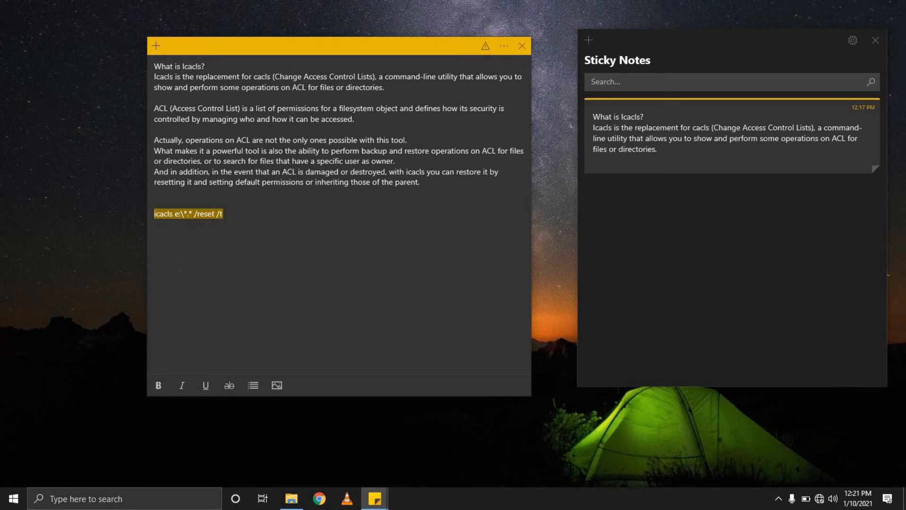
{"action": "right_click", "coordinate": [14, 497]}
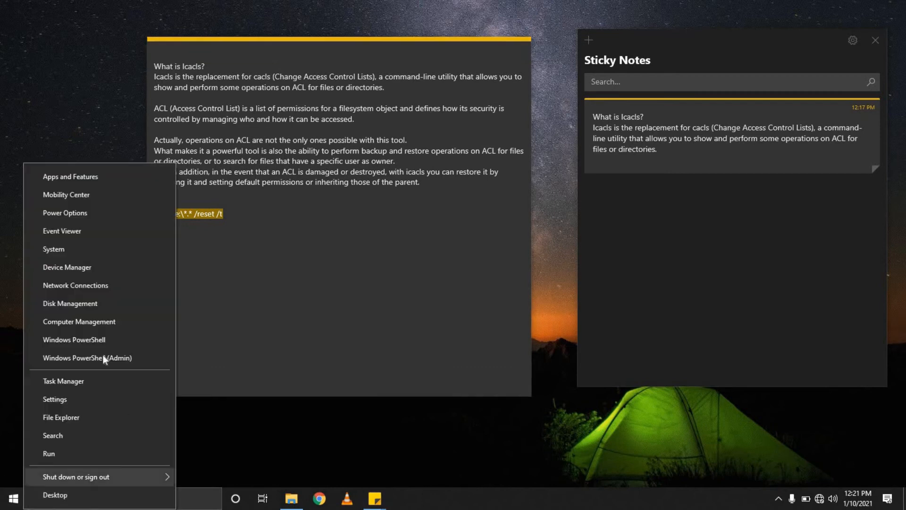
{"action": "mouse_move", "coordinate": [87, 358]}
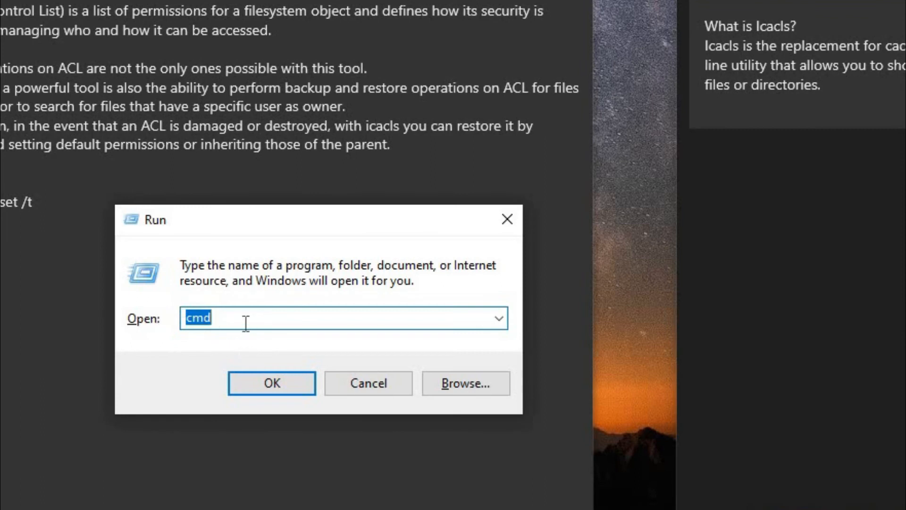
- Launch a maximized Command Prompt and enter the icacls *.* /reset /t command for the drive, unrun
{"action": "left_click", "coordinate": [270, 382]}
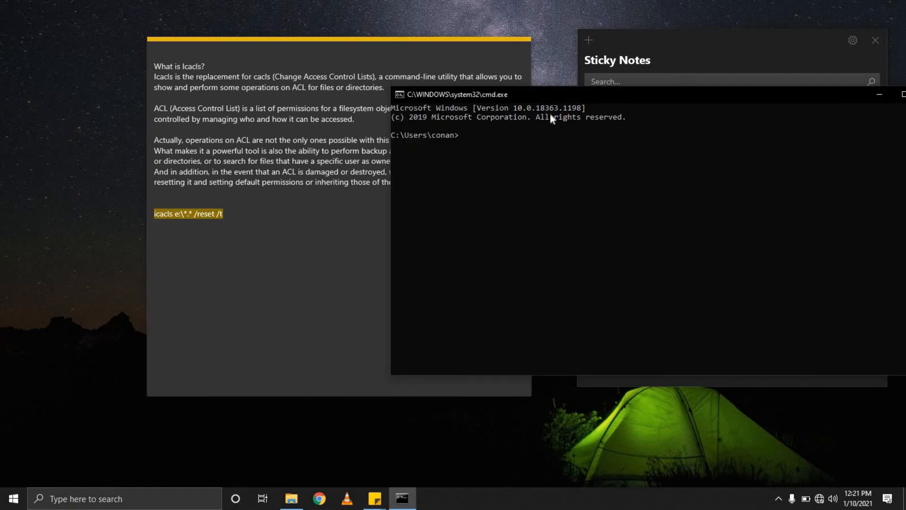
{"action": "left_click", "coordinate": [877, 95]}
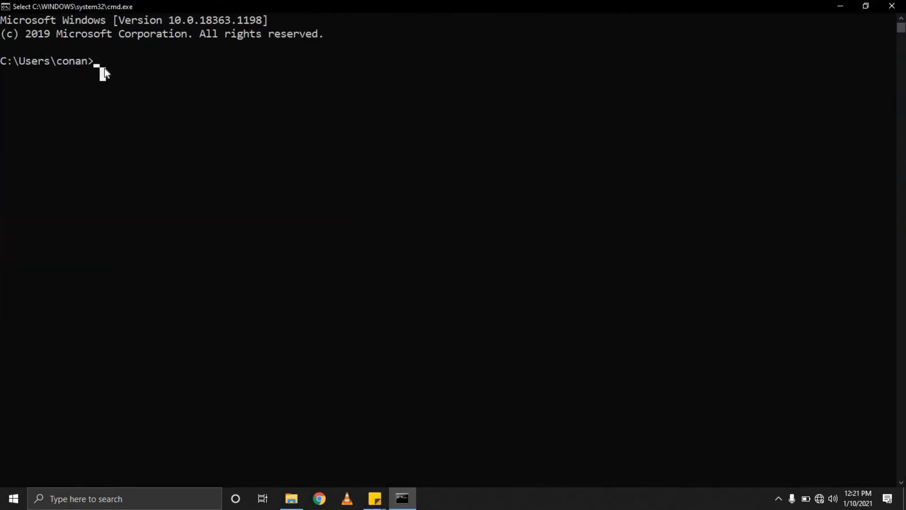
{"action": "type", "text": "icacls e:\\*.* /reset /t"}
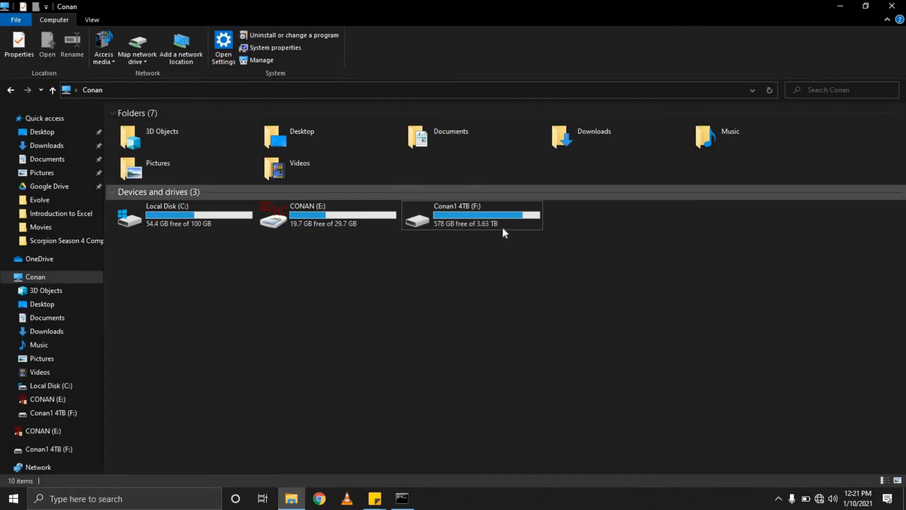
{"action": "left_click", "coordinate": [472, 214]}
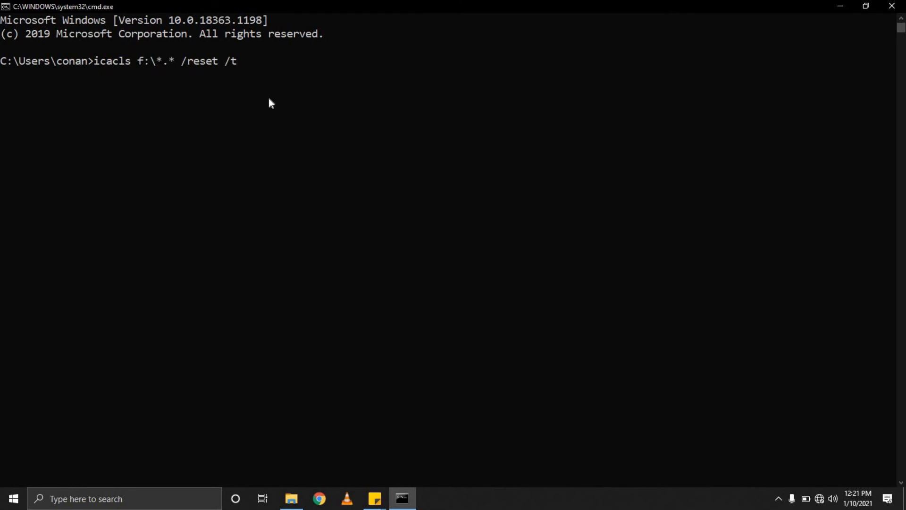
{"action": "mouse_move", "coordinate": [281, 94]}
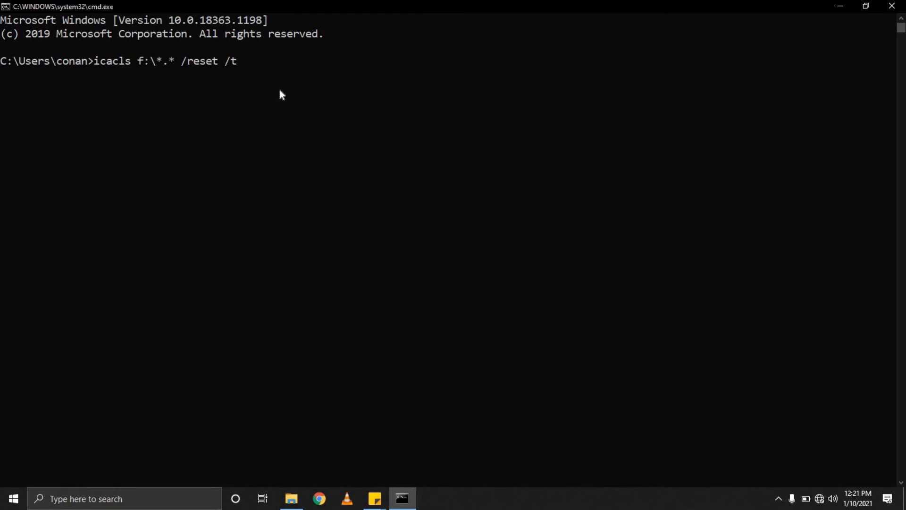
{"action": "mouse_move", "coordinate": [300, 93]}
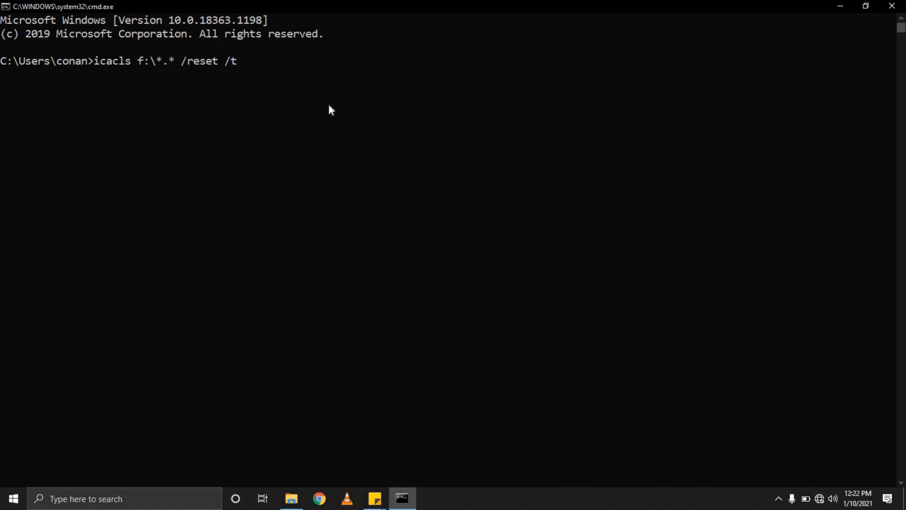
- Run the icacls reset on F:, reviewing output of 1221 files processed and 1 failure
{"action": "key", "text": "Enter"}
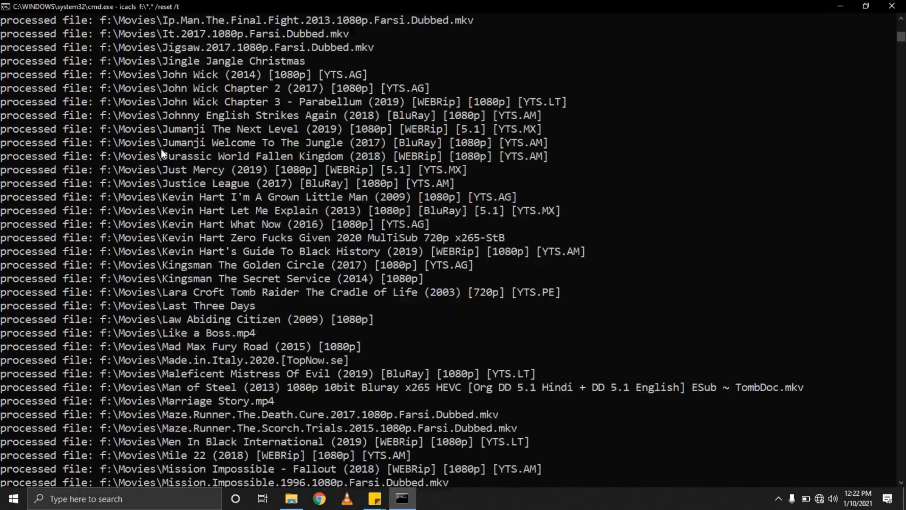
{"action": "scroll", "scroll_direction": "down", "scroll_amount": 3}
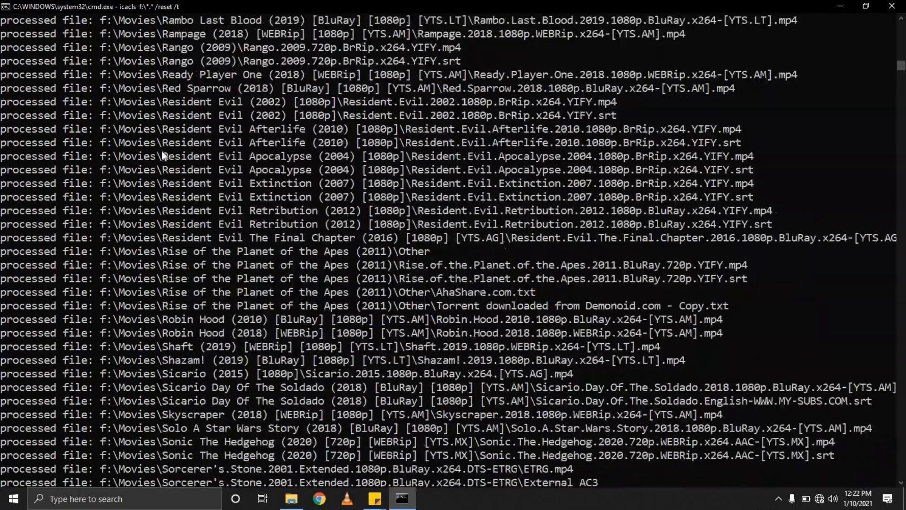
{"action": "scroll", "scroll_direction": "down", "scroll_amount": 3}
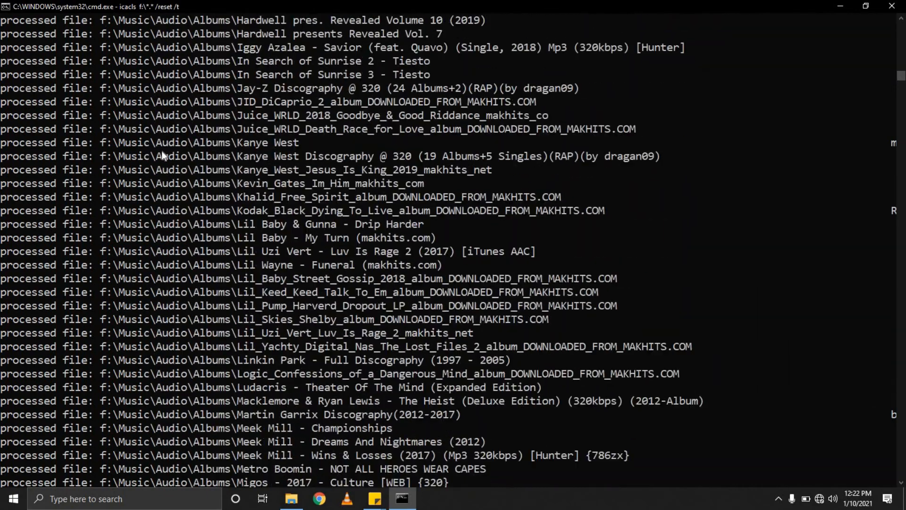
{"action": "scroll", "scroll_direction": "down", "scroll_amount": 3}
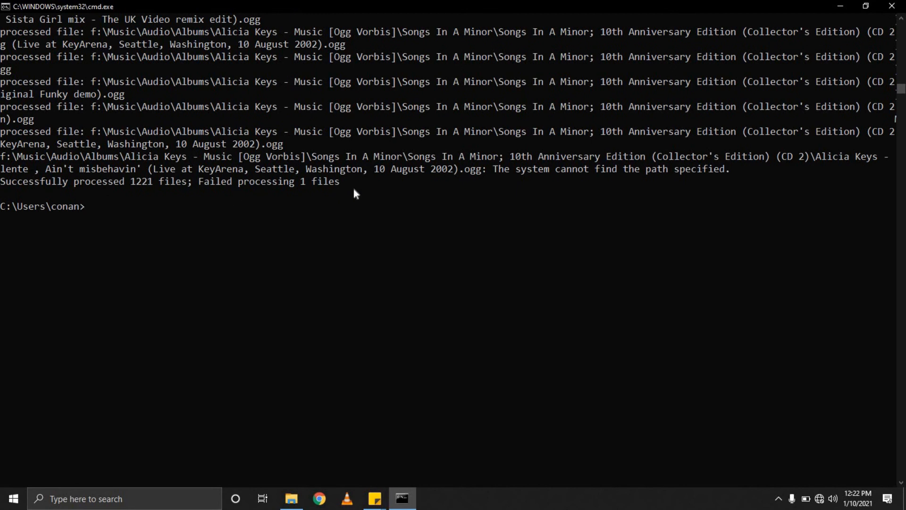
- Highlight the '1 files' failure in the summary, then return to This PC showing Conan1 4TB (F:)
{"action": "left_click_drag", "start_coordinate": [0, 181], "coordinate": [357, 181]}
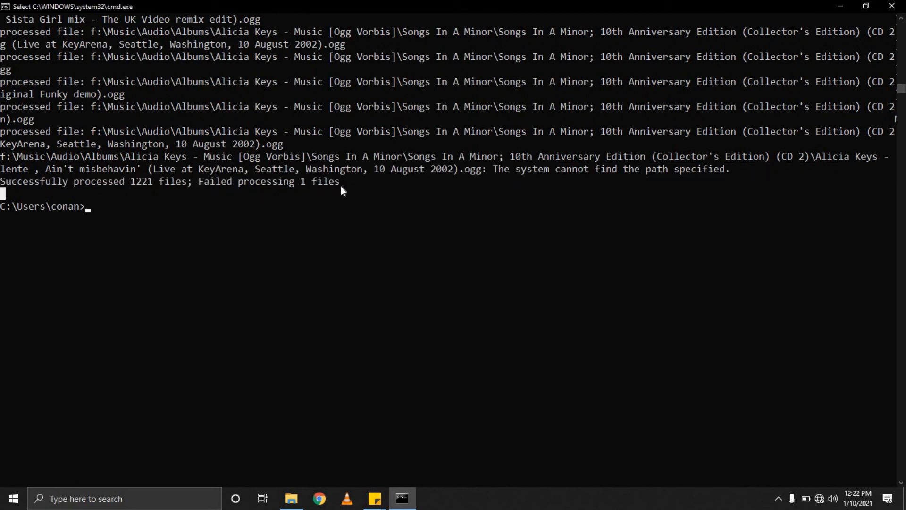
{"action": "left_click_drag", "start_coordinate": [294, 181], "coordinate": [345, 181]}
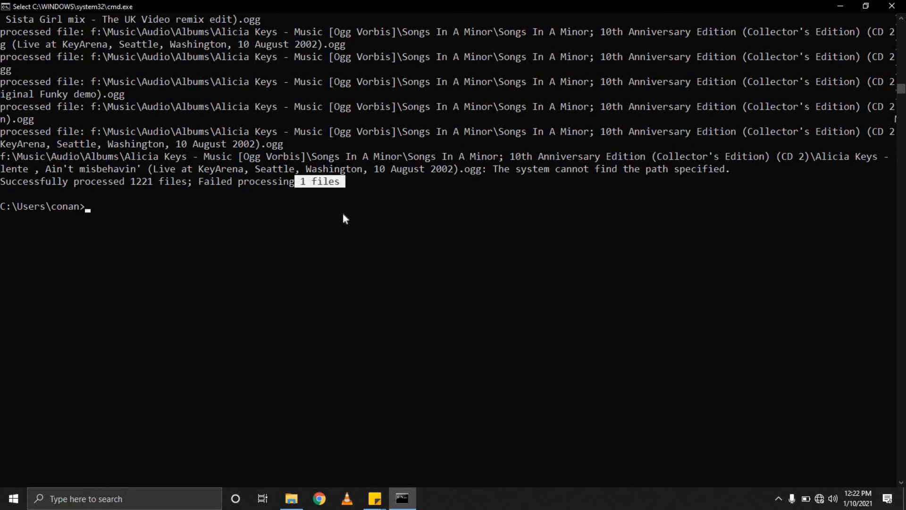
{"action": "mouse_move", "coordinate": [554, 251]}
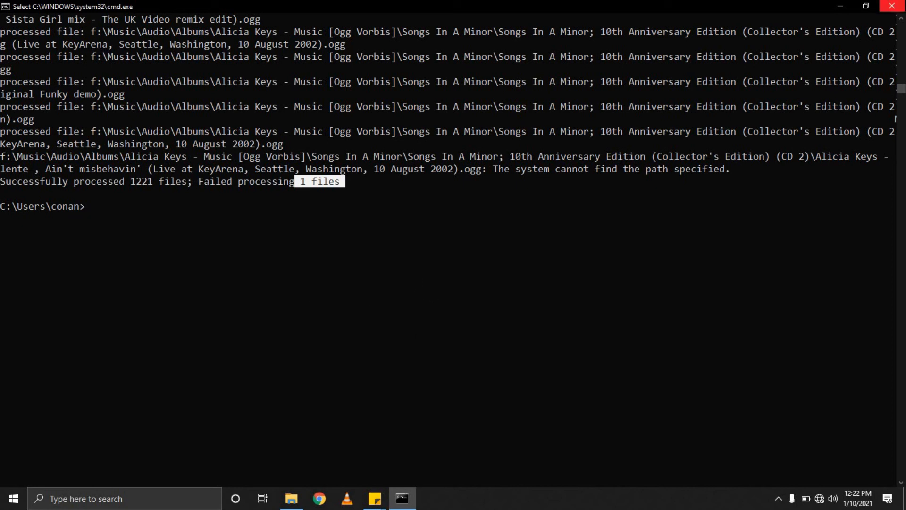
{"action": "left_click", "coordinate": [292, 498]}
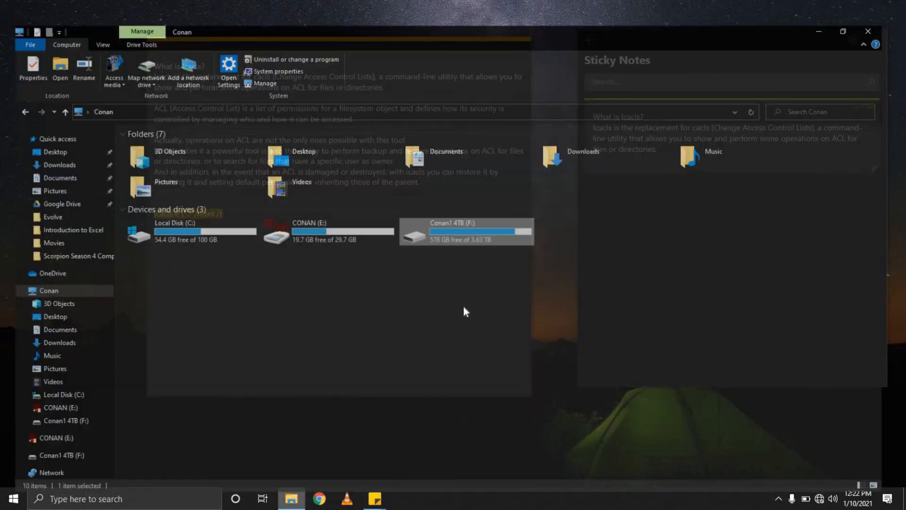